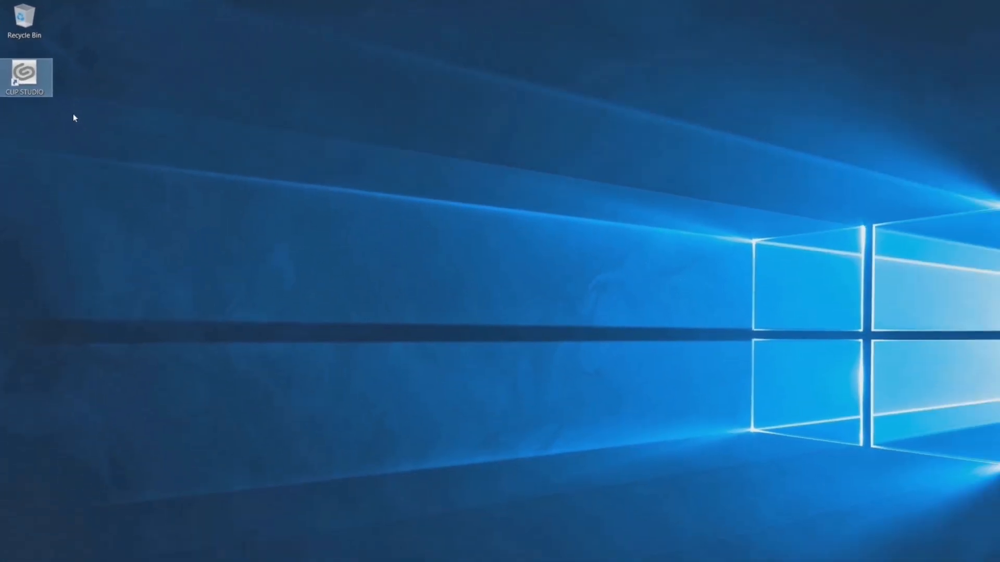
Launch CLIP STUDIO from the desktop shortcut and dismiss the preparing-to-use notice
double_click(25, 77)
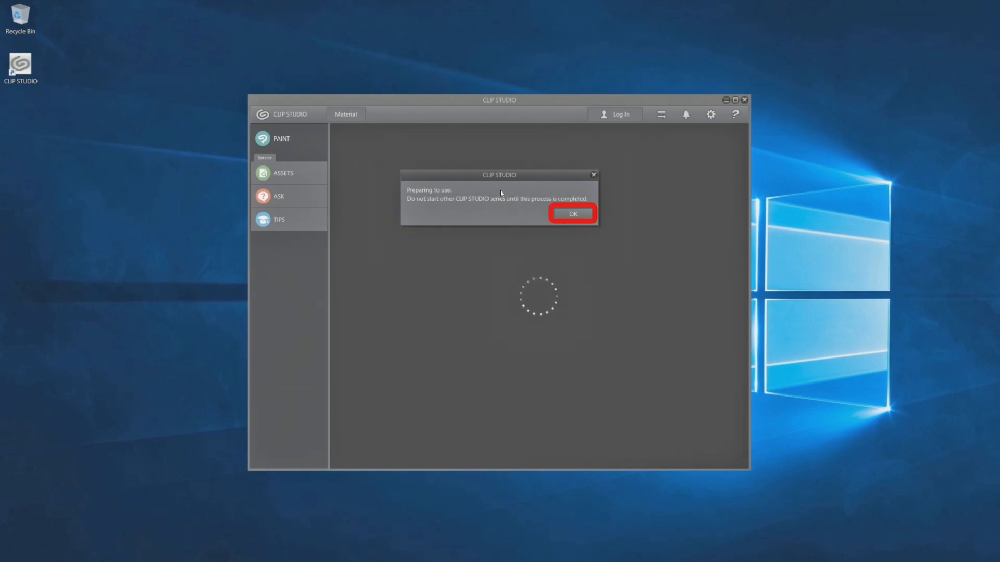
click(571, 213)
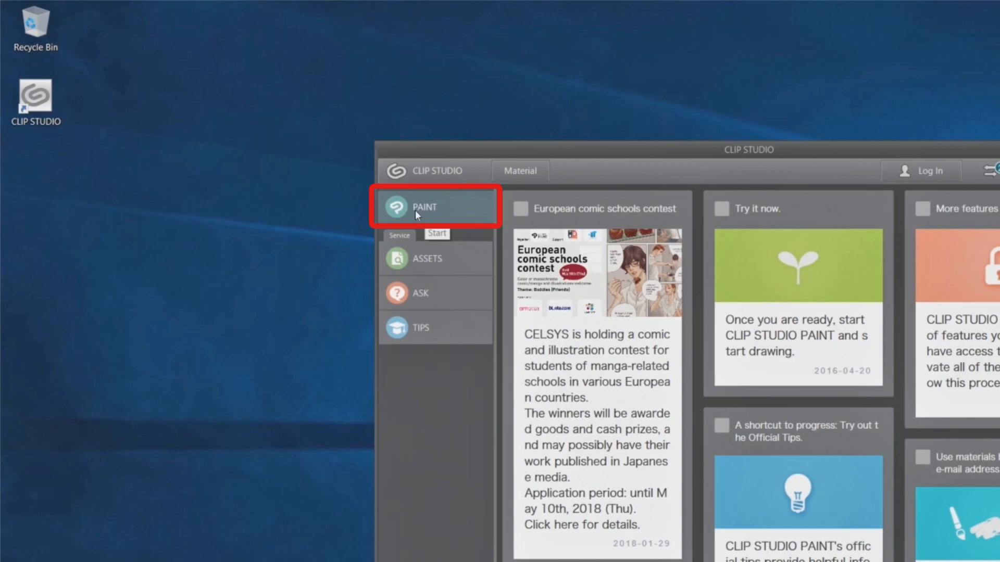
Start CLIP STUDIO PAINT from the launcher, bringing up the license verification dialog
click(422, 207)
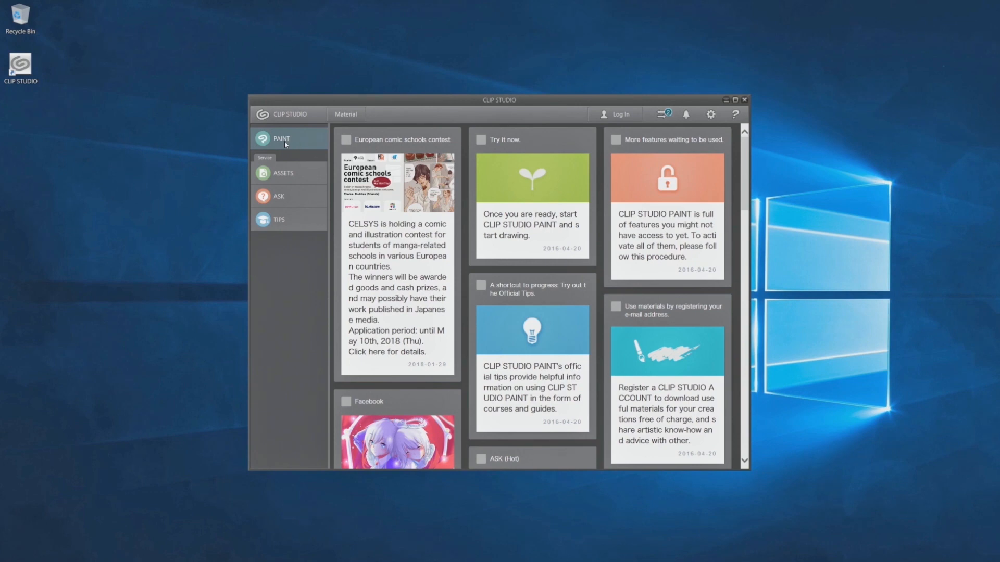
click(282, 139)
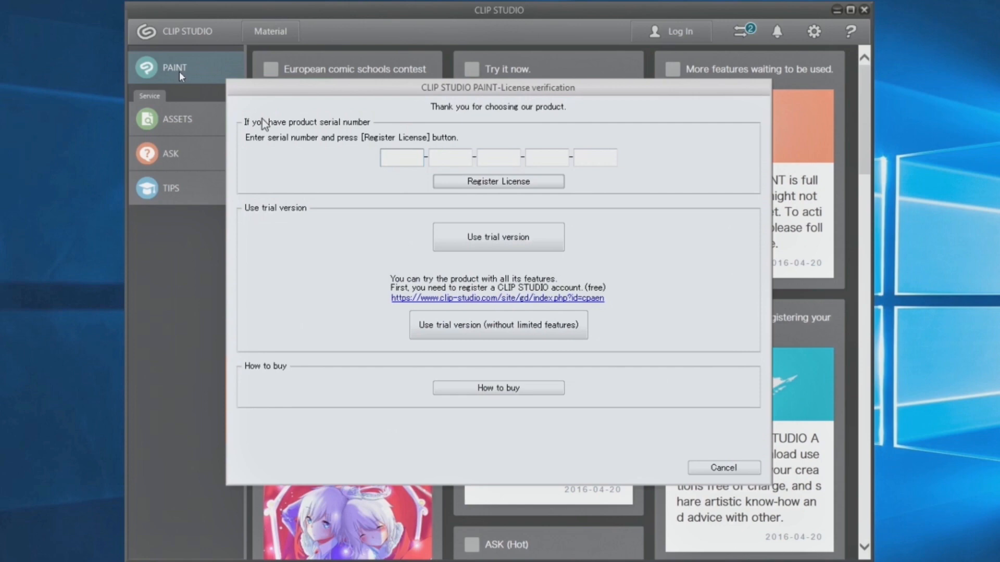
Enter the product serial number and submit it with Register License
click(401, 158)
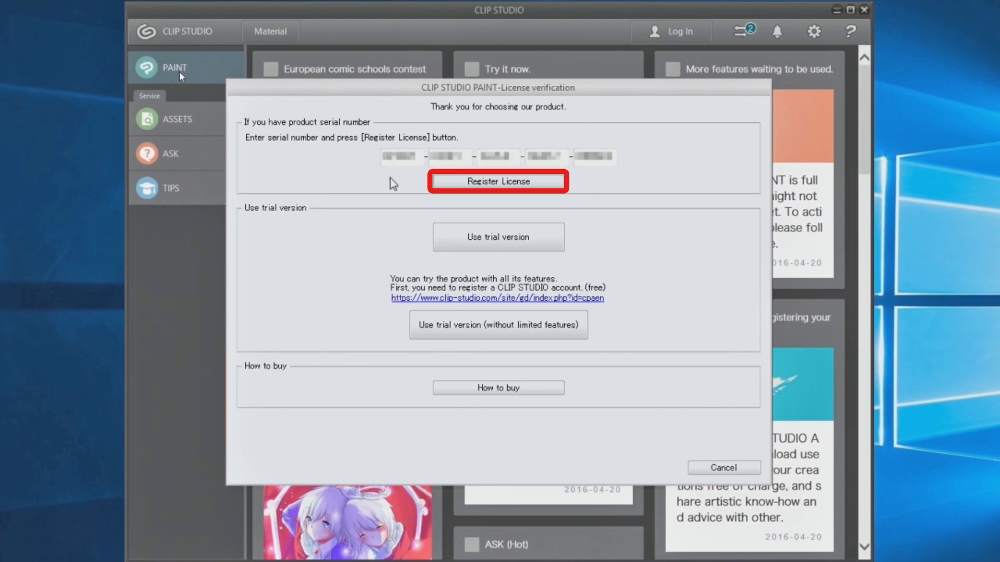
mouse_move(539, 190)
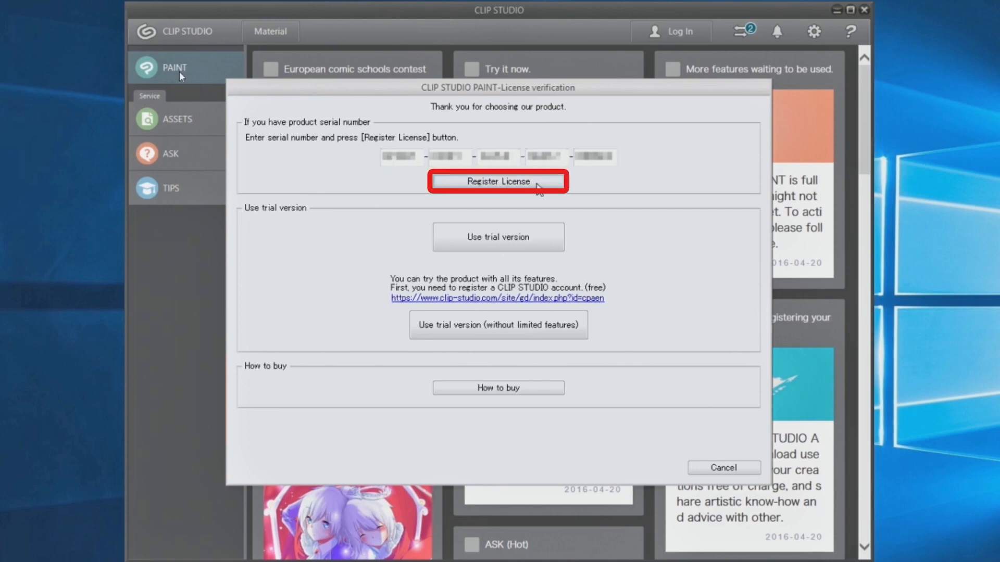
click(498, 181)
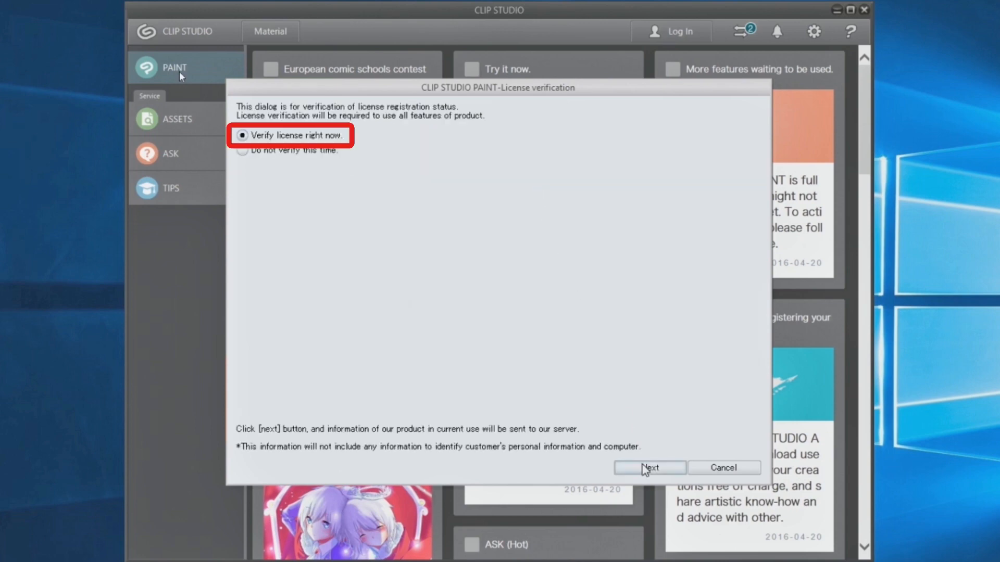
Verify the license right now with the automatic procedure until registration is confirmed
click(649, 468)
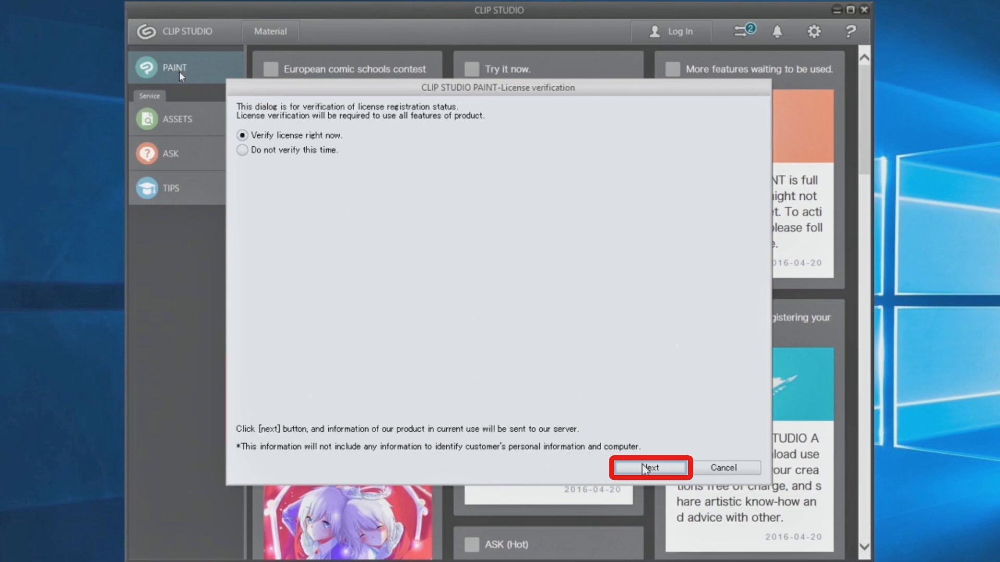
click(650, 467)
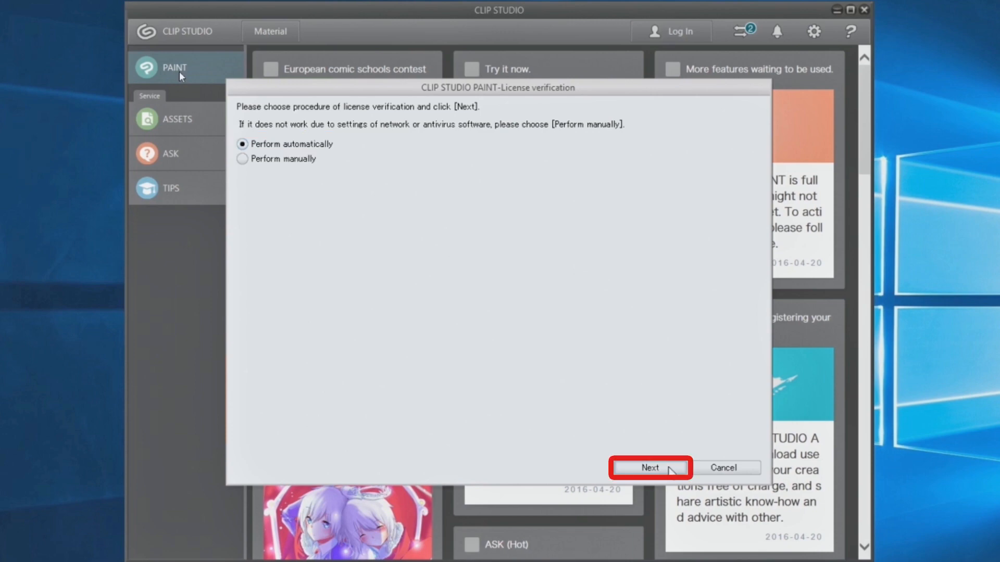
click(649, 468)
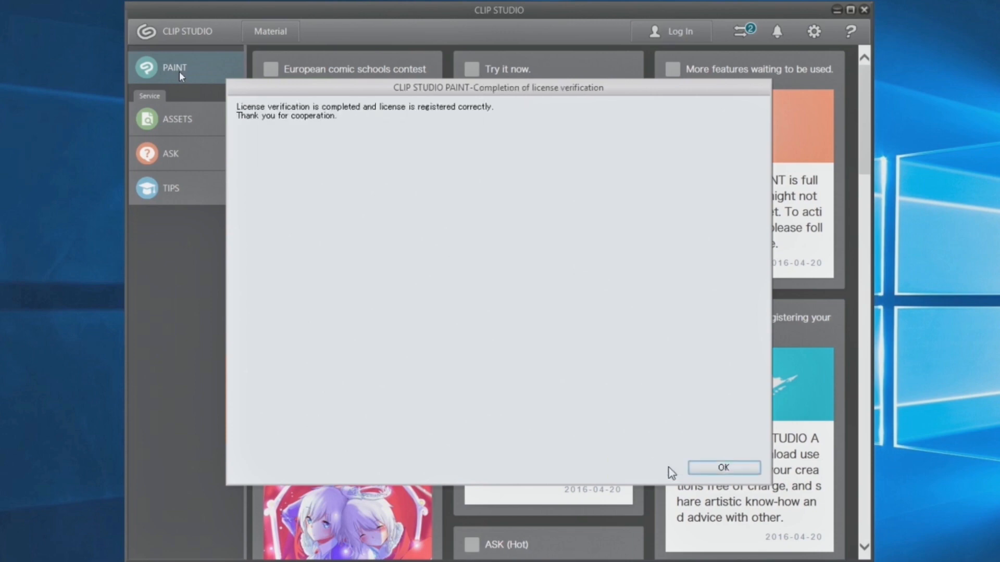